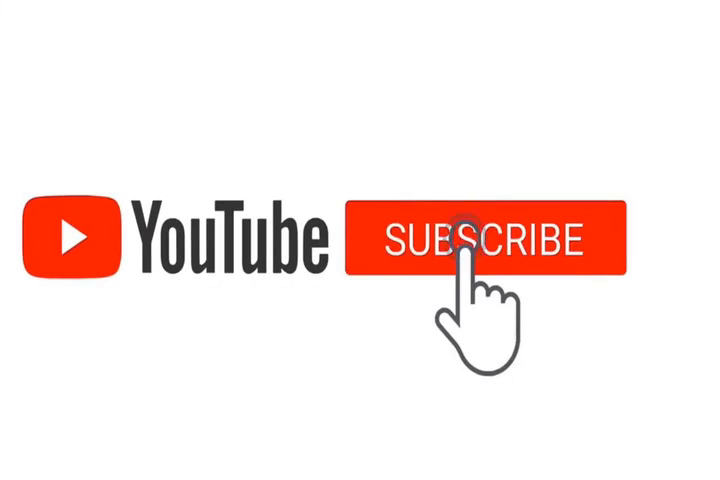
# Play the outro until SUBSCRIBE turns into grey SUBSCRIBED with a notification bell.
pyautogui.click(483, 243)
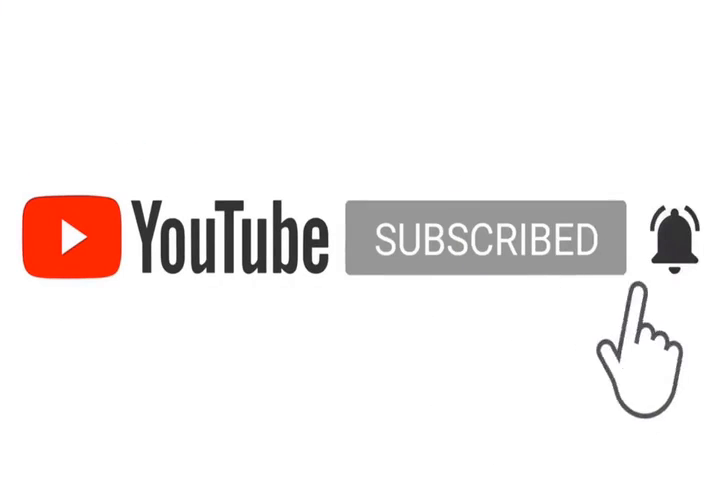